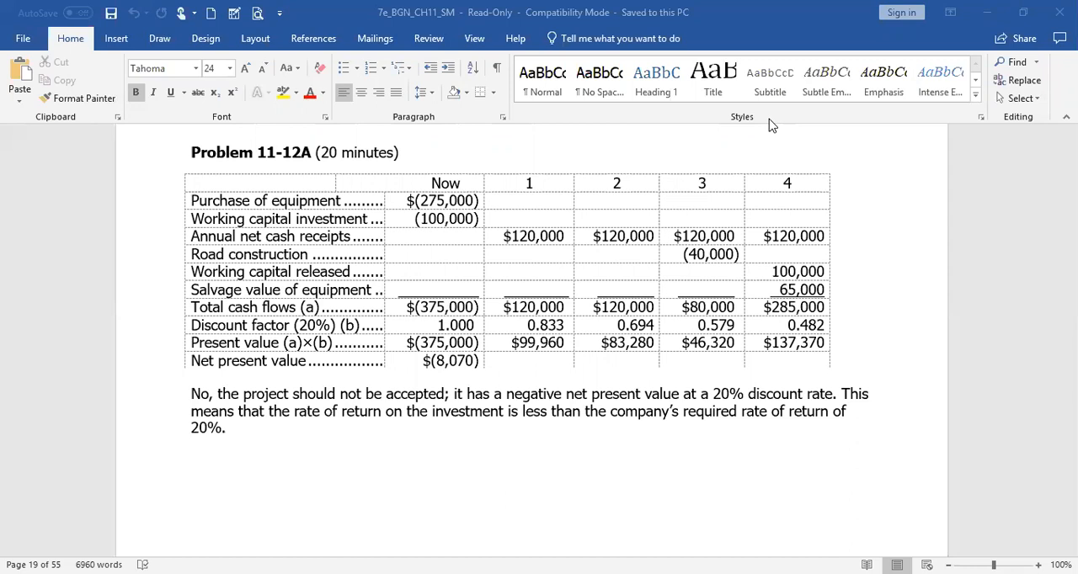
pyautogui.moveTo(771, 124)
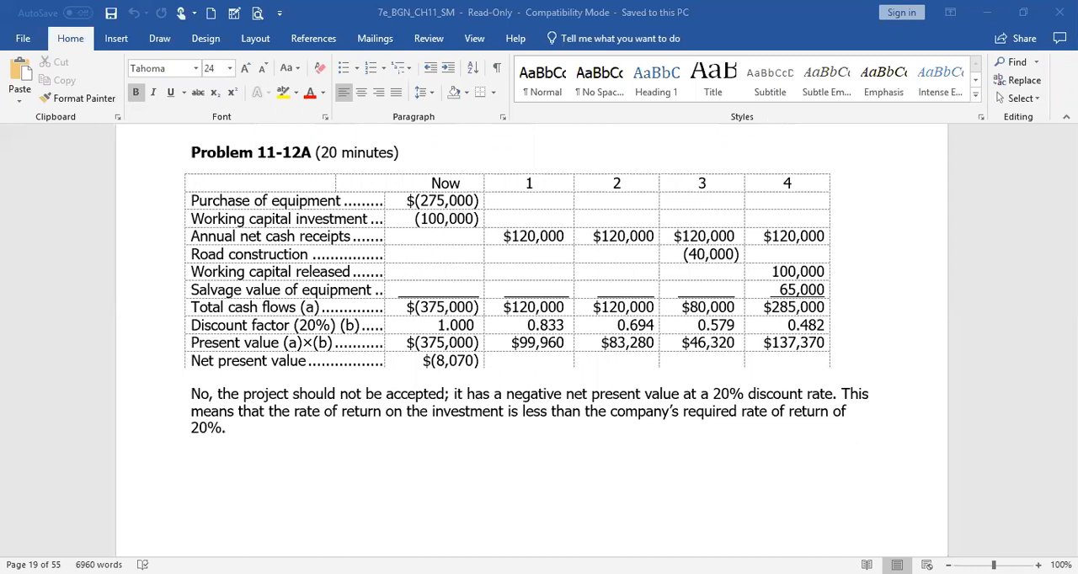
pyautogui.moveTo(1047, 477)
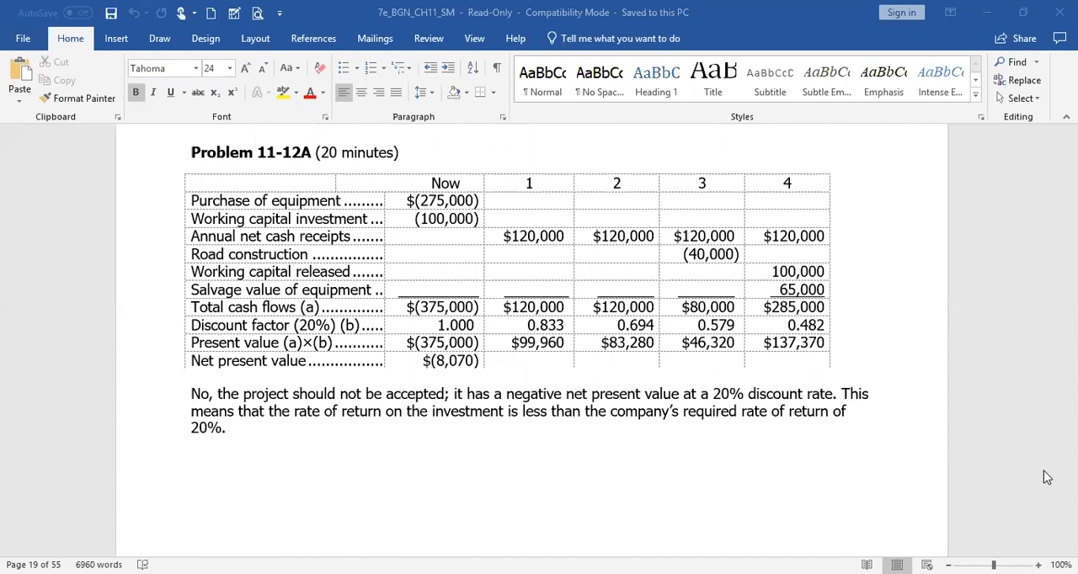
pyautogui.moveTo(957, 487)
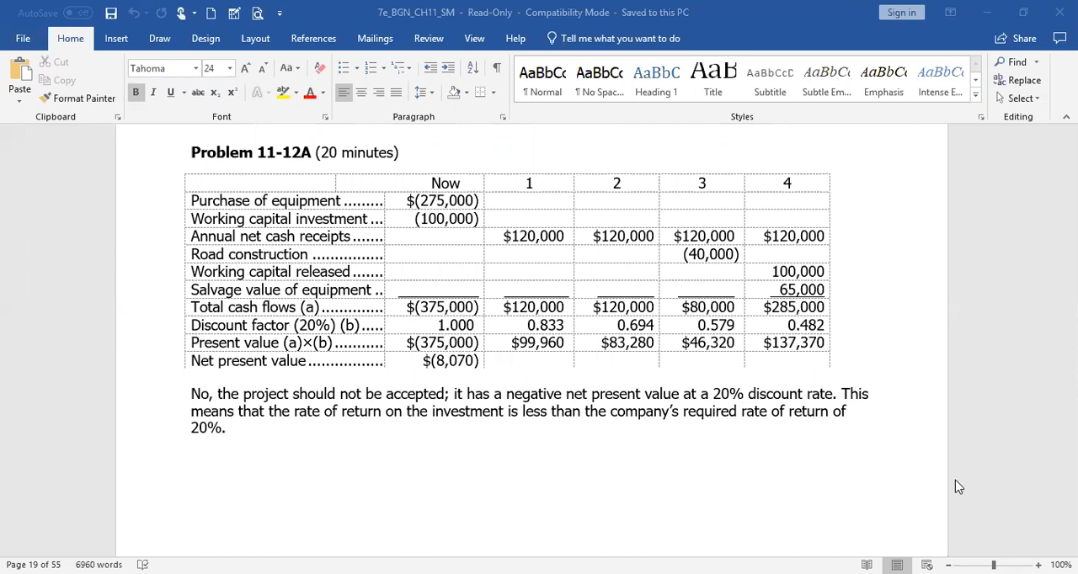
pyautogui.moveTo(688, 321)
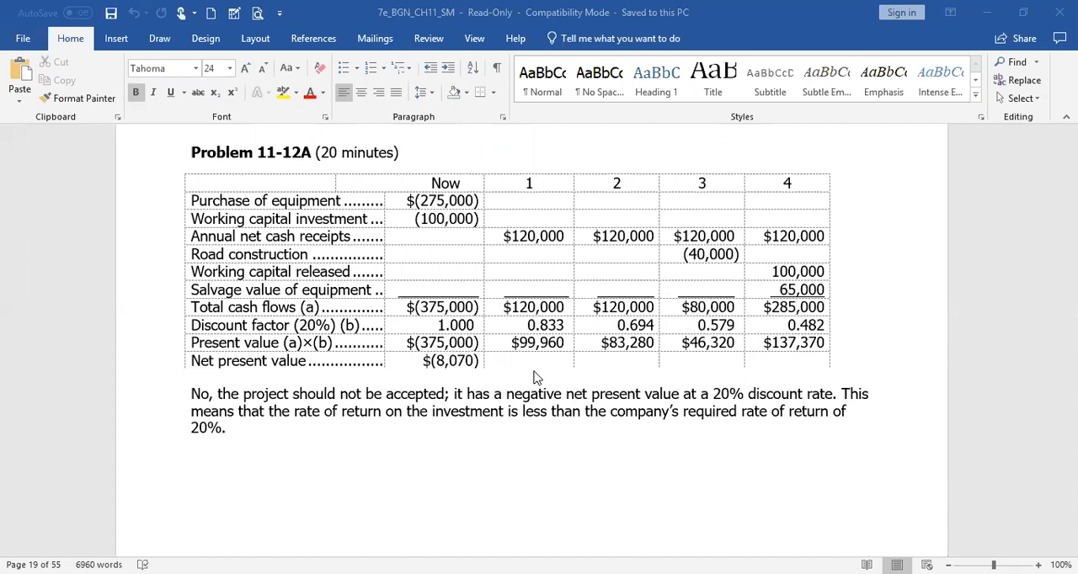
pyautogui.moveTo(540, 355)
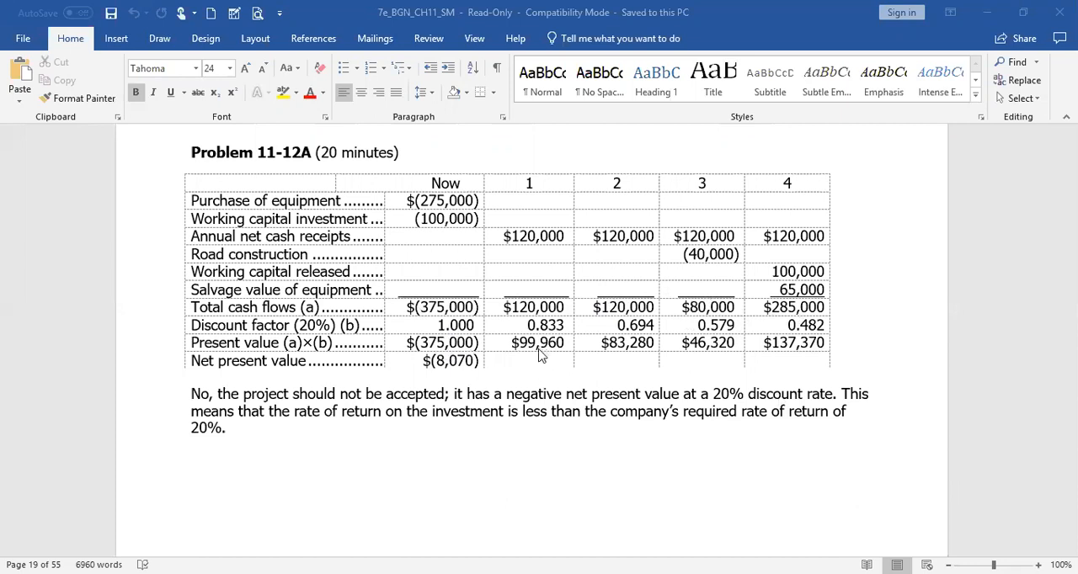
pyautogui.moveTo(719, 355)
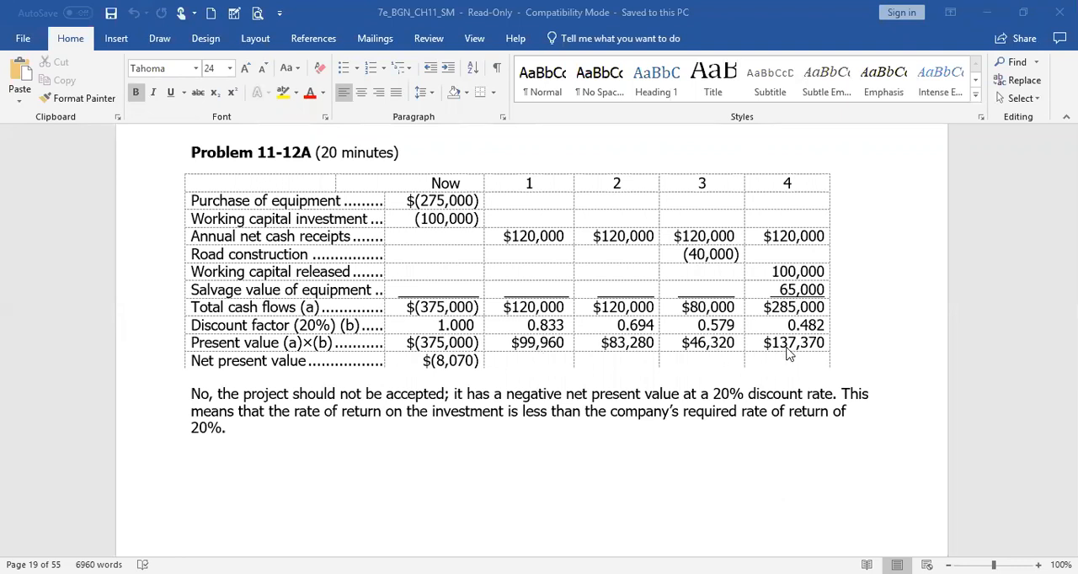
pyautogui.moveTo(704, 369)
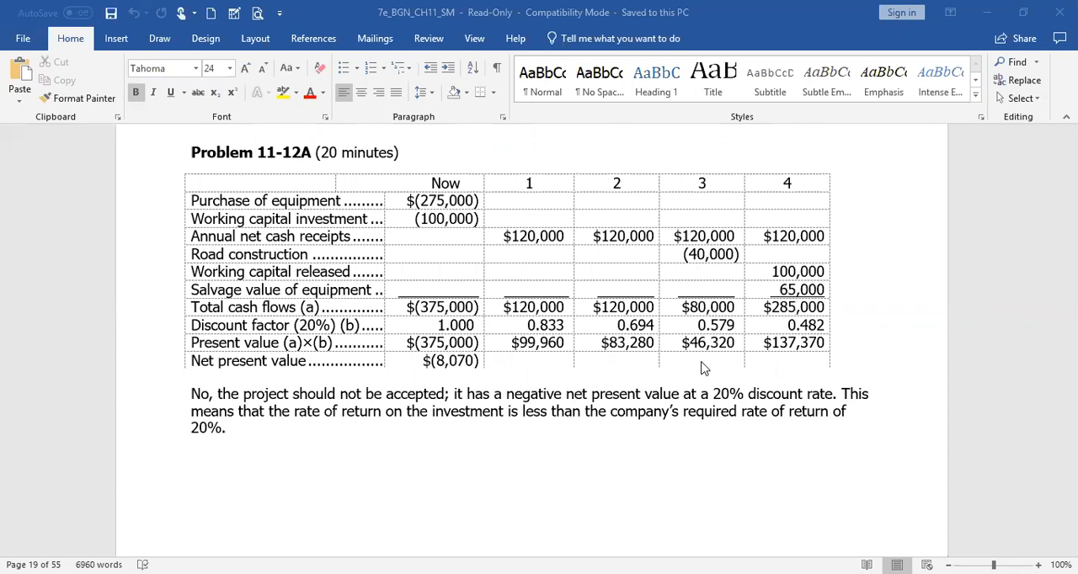
pyautogui.moveTo(657, 400)
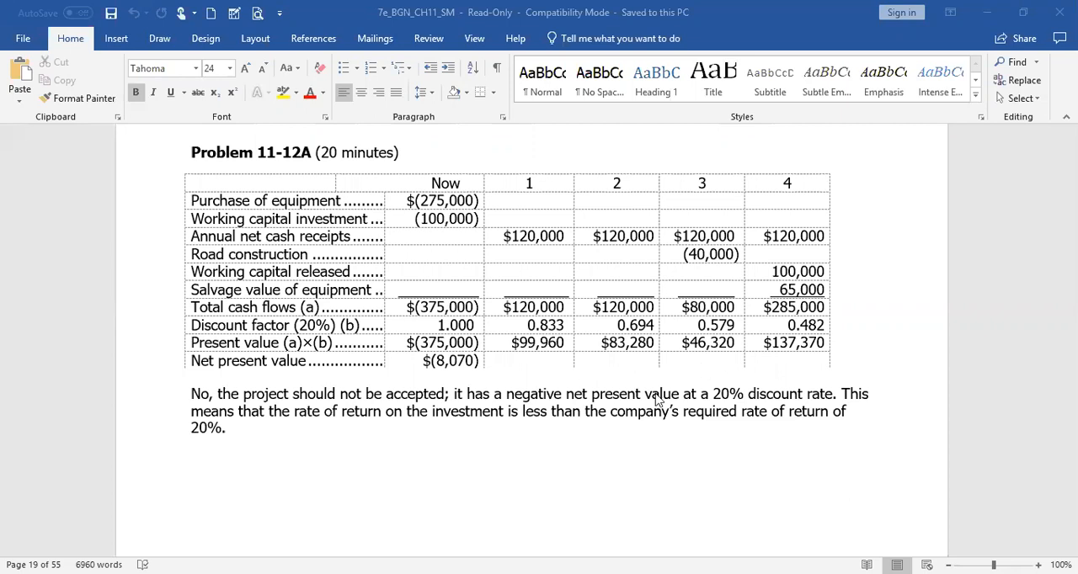
pyautogui.moveTo(832, 518)
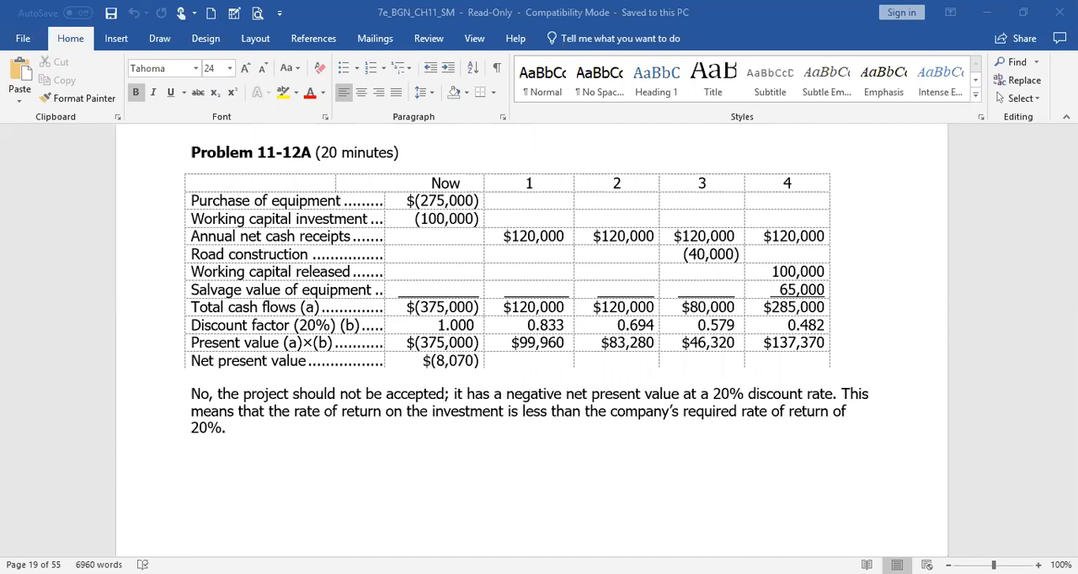
pyautogui.scroll(-3)
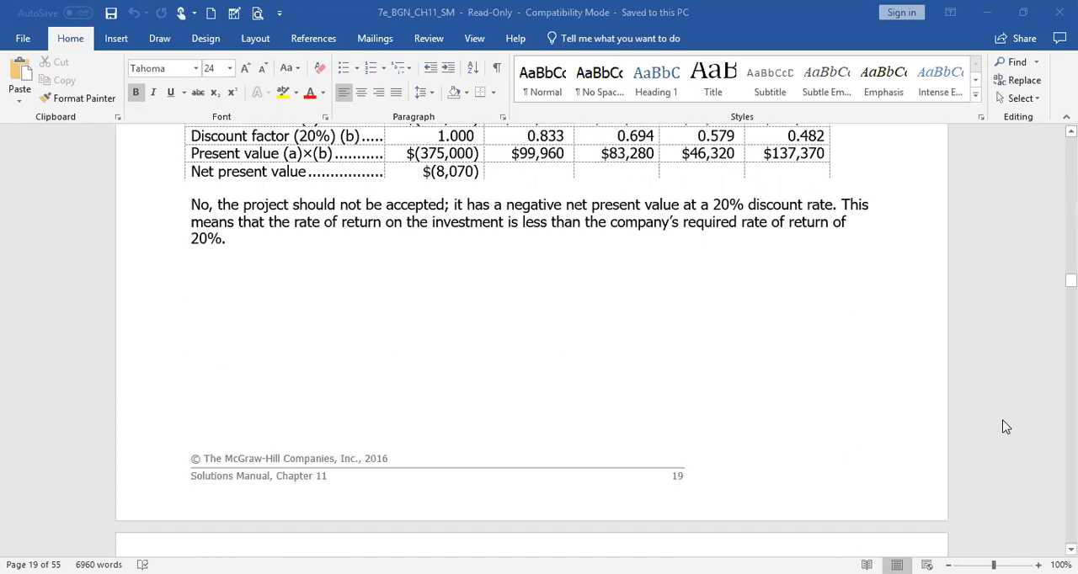
pyautogui.scroll(-3)
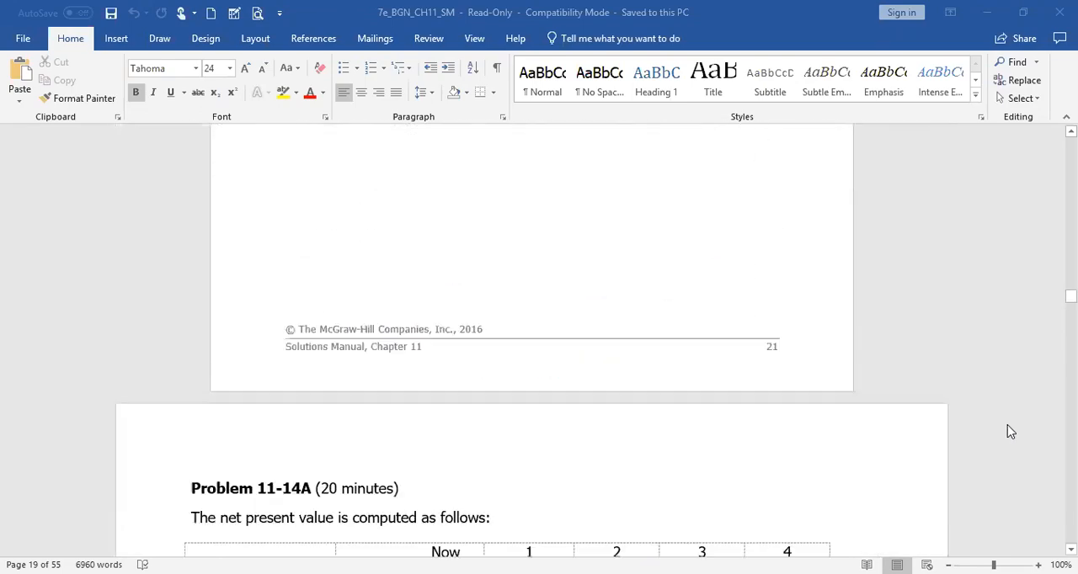
pyautogui.scroll(-3)
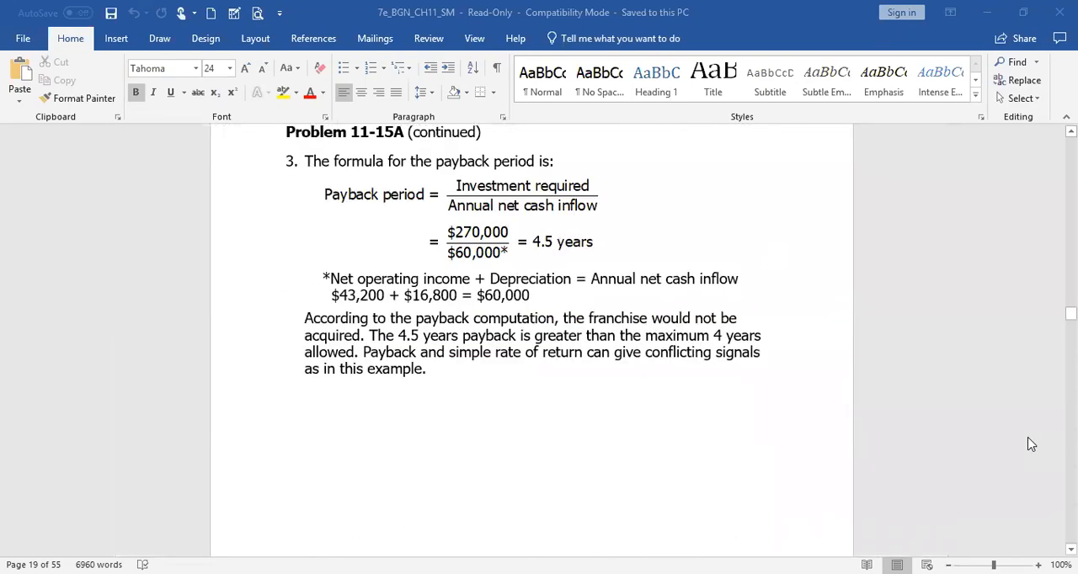
pyautogui.scroll(-3)
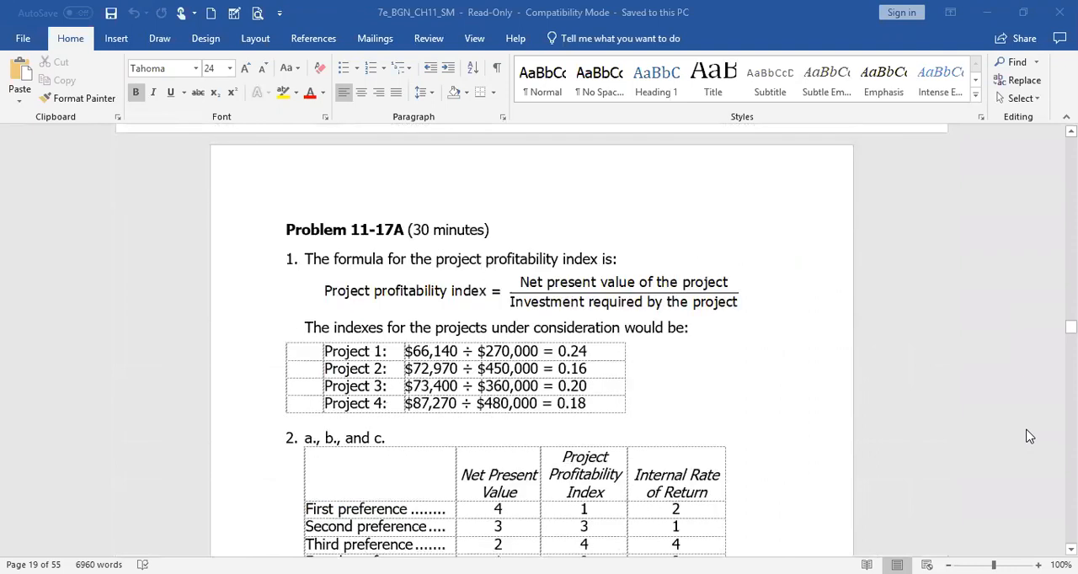
pyautogui.scroll(-3)
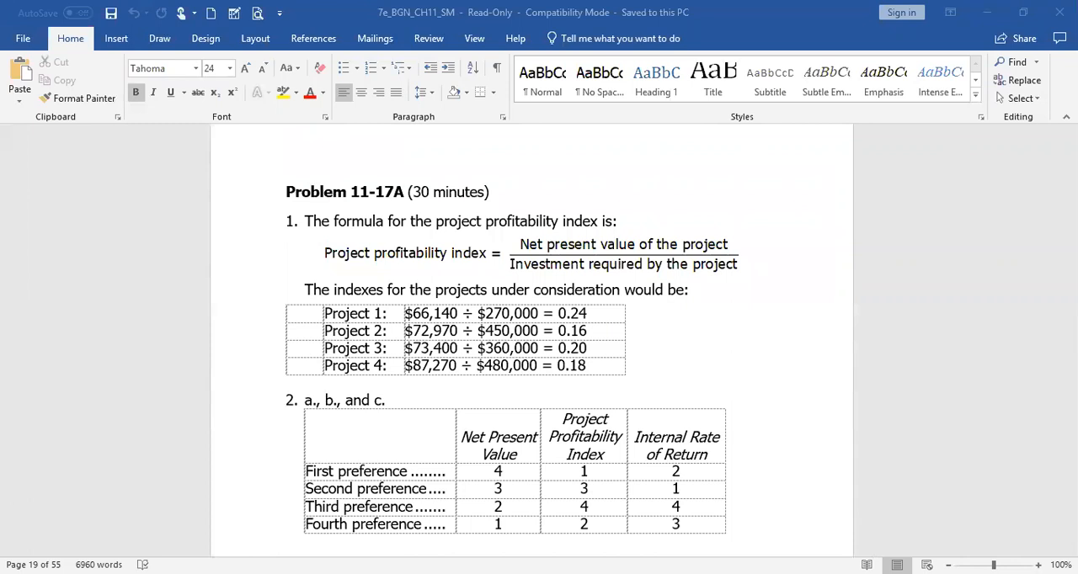
pyautogui.scroll(-3)
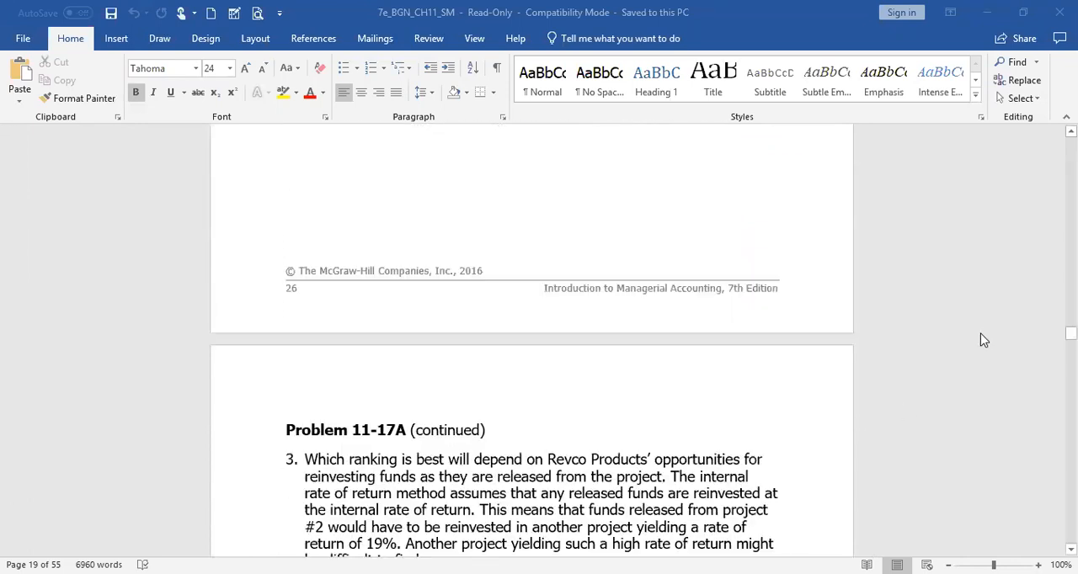
pyautogui.scroll(-3)
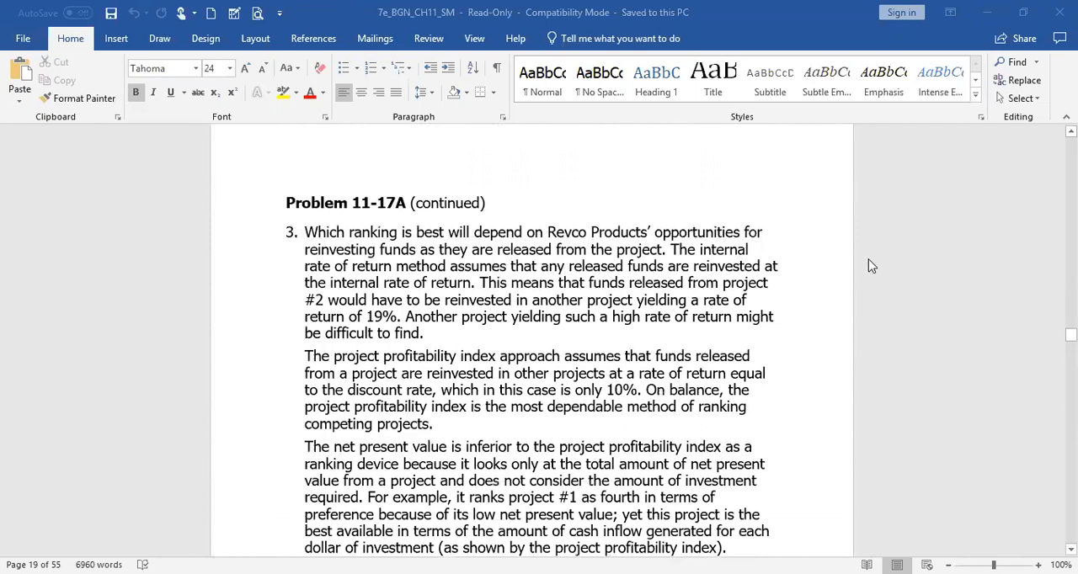
pyautogui.moveTo(902, 383)
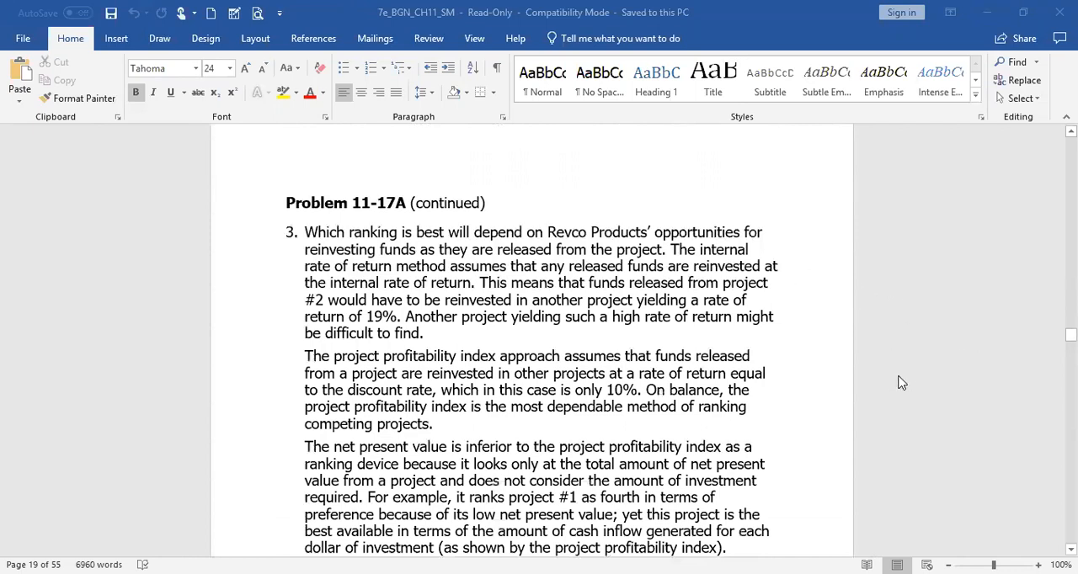
pyautogui.moveTo(915, 400)
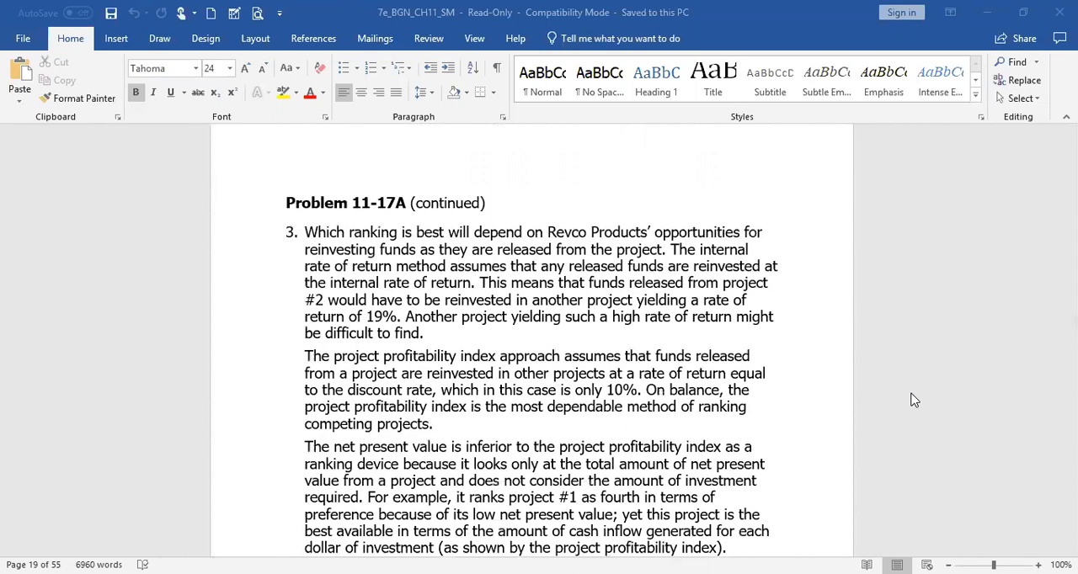
pyautogui.moveTo(805, 349)
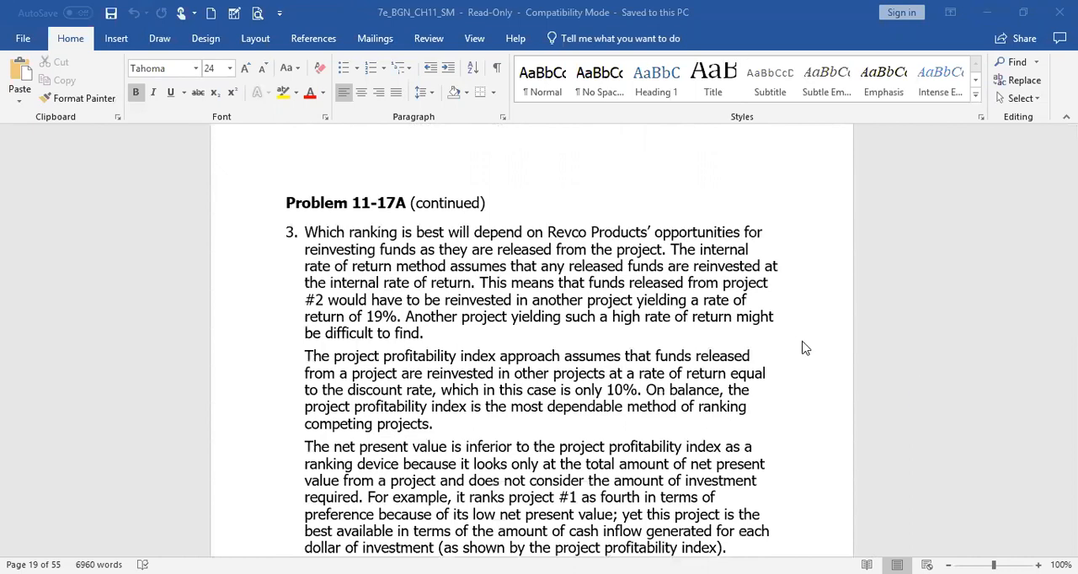
pyautogui.moveTo(849, 425)
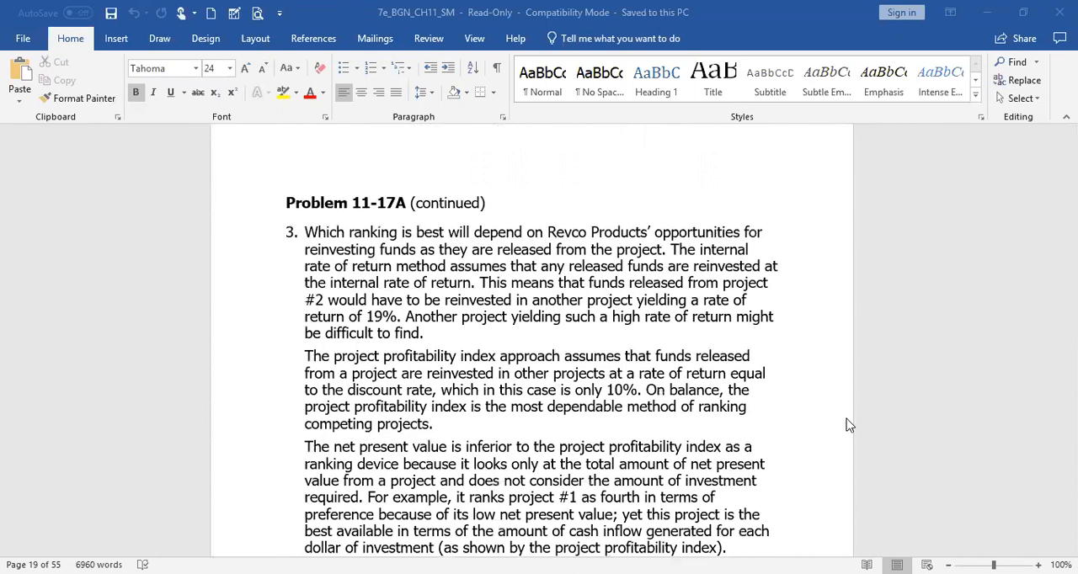
pyautogui.moveTo(794, 408)
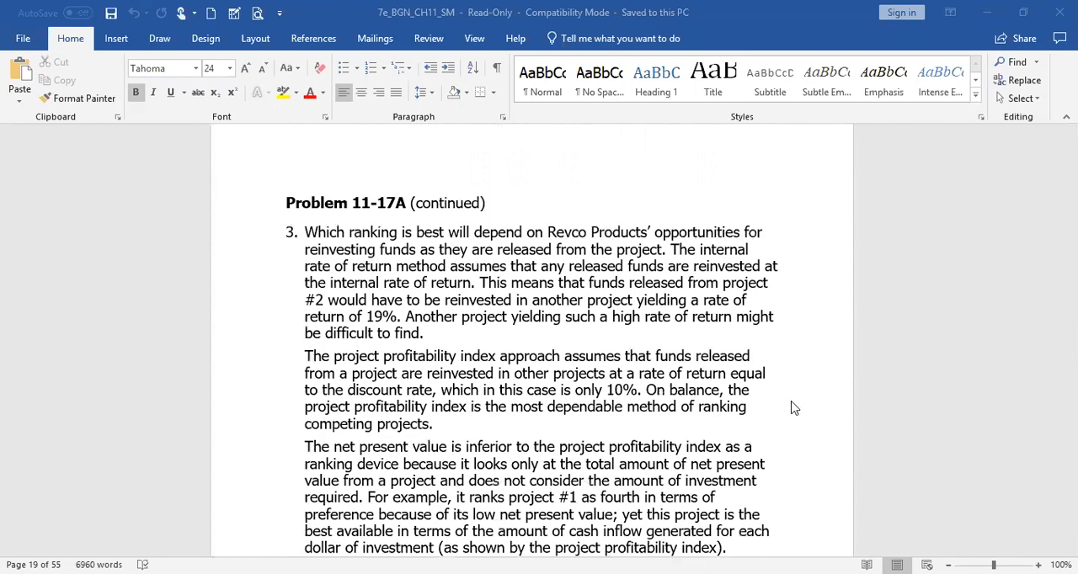
pyautogui.moveTo(669, 294)
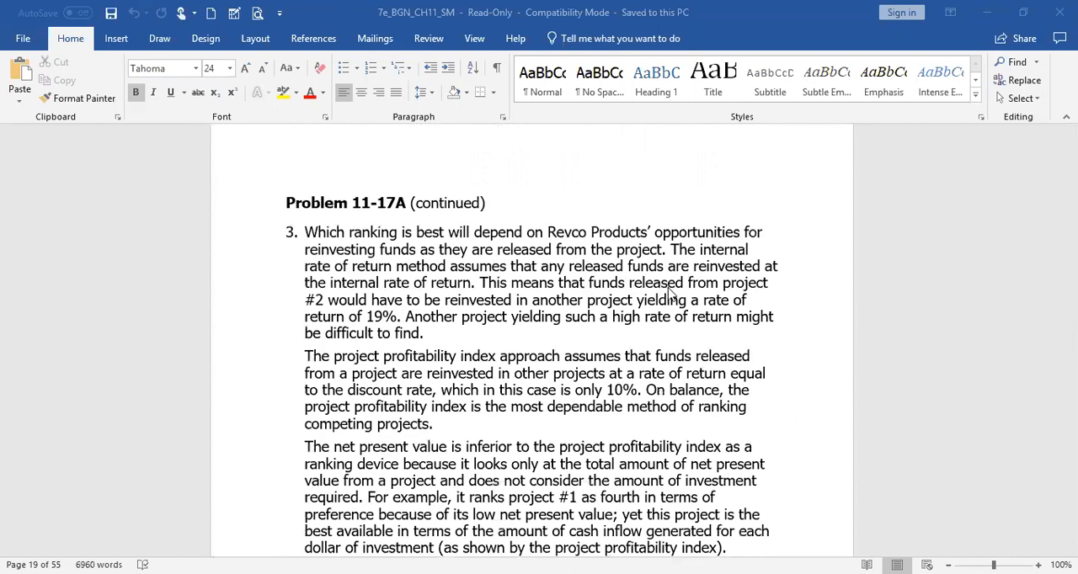
pyautogui.moveTo(331, 335)
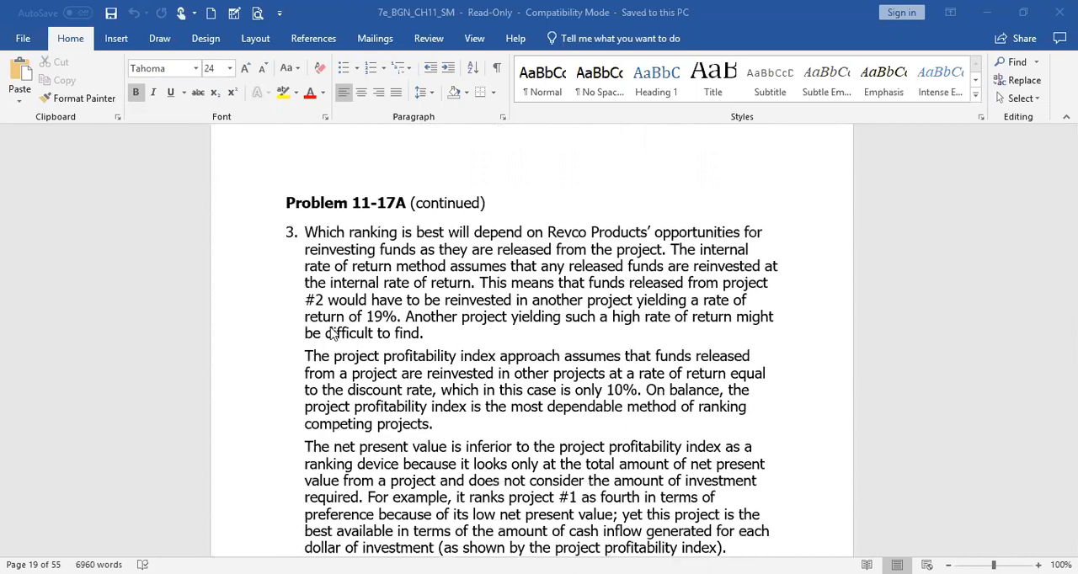
pyautogui.moveTo(712, 317)
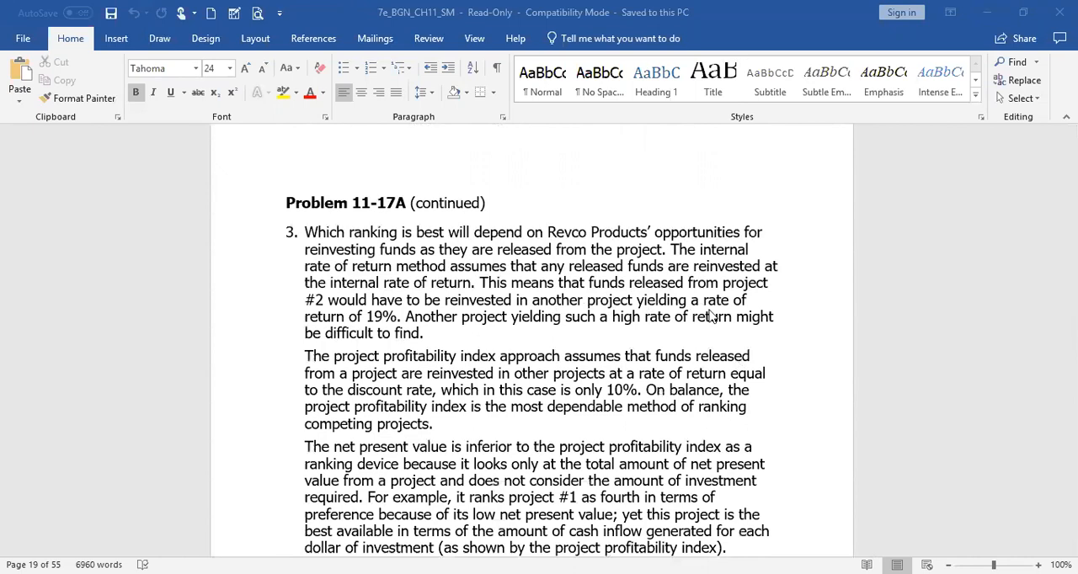
pyautogui.moveTo(682, 398)
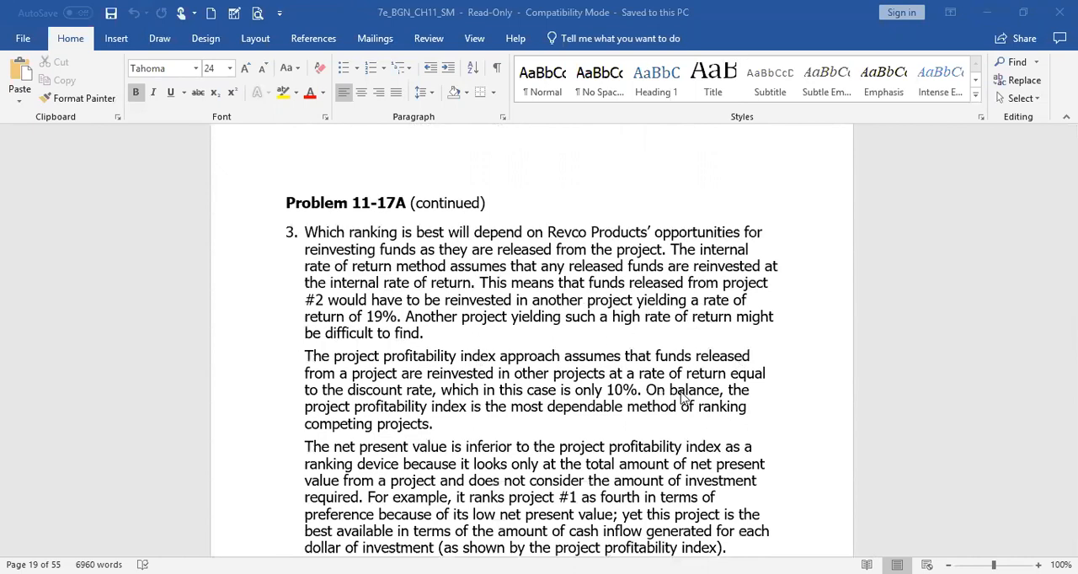
pyautogui.scroll(-3)
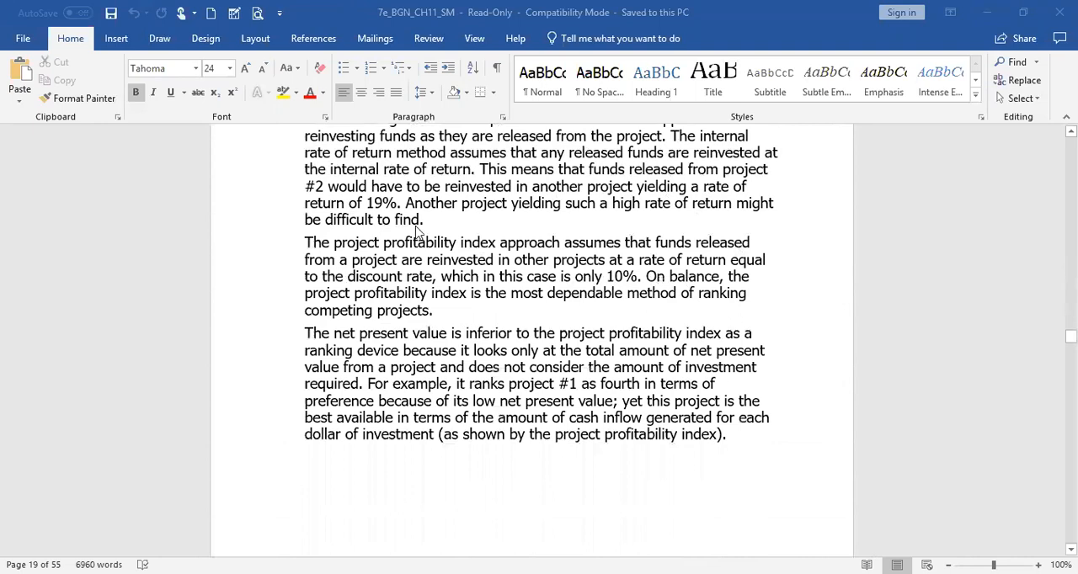
pyautogui.moveTo(596, 271)
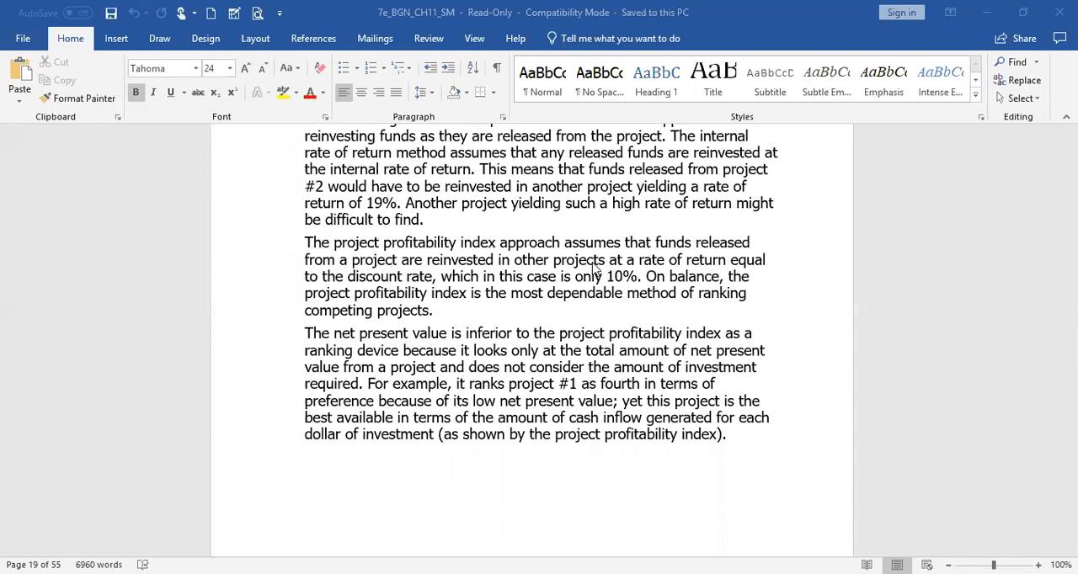
pyautogui.moveTo(683, 272)
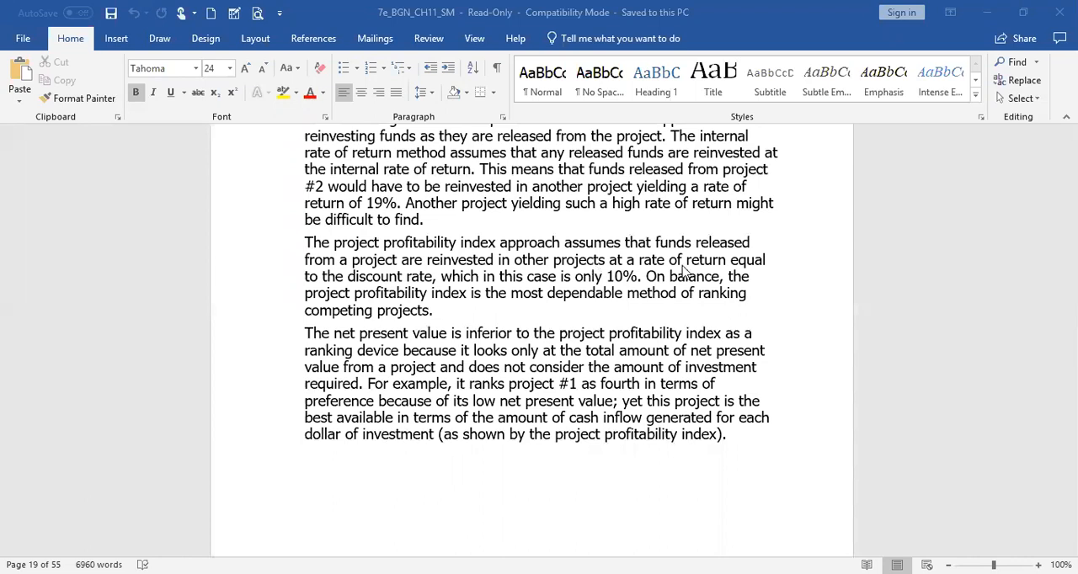
pyautogui.scroll(-3)
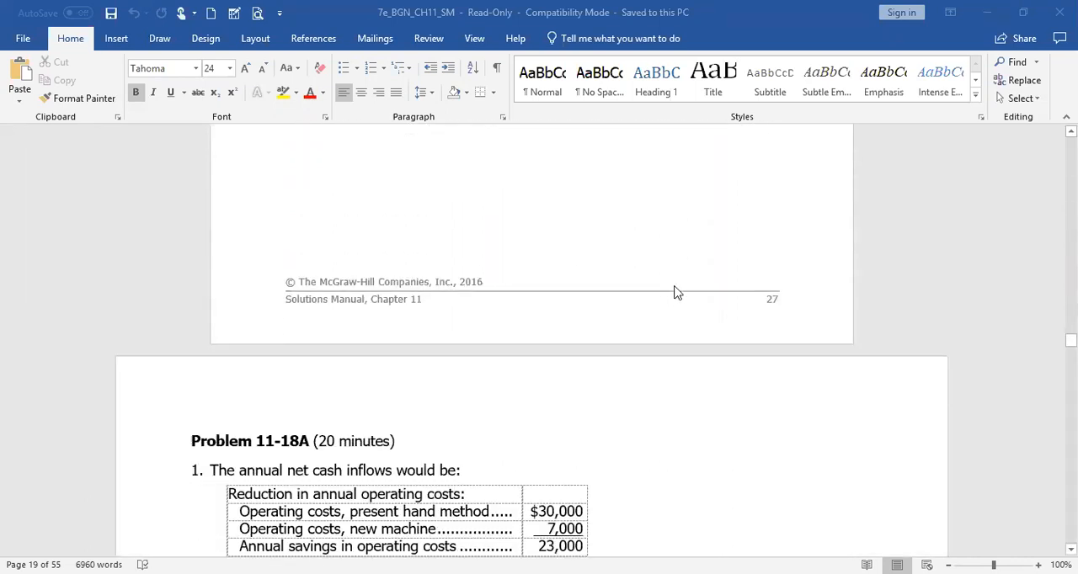
pyautogui.scroll(-3)
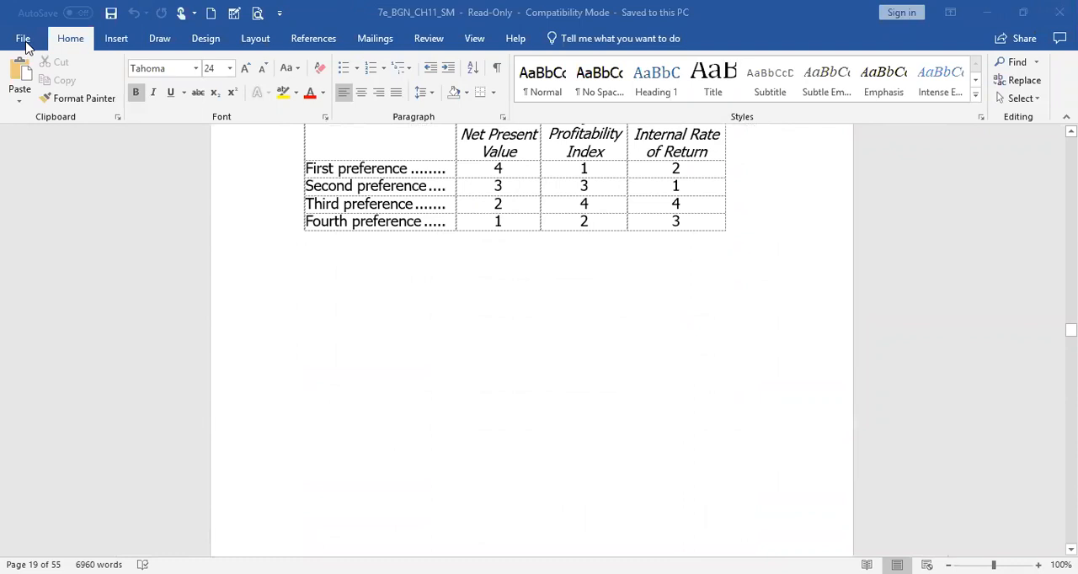
pyautogui.moveTo(992, 18)
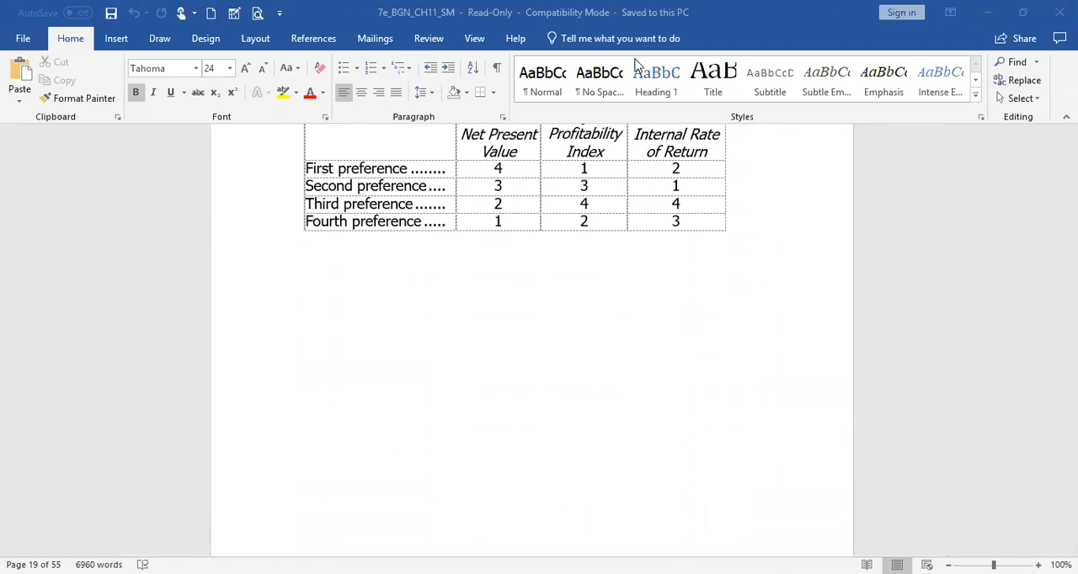
pyautogui.moveTo(789, 162)
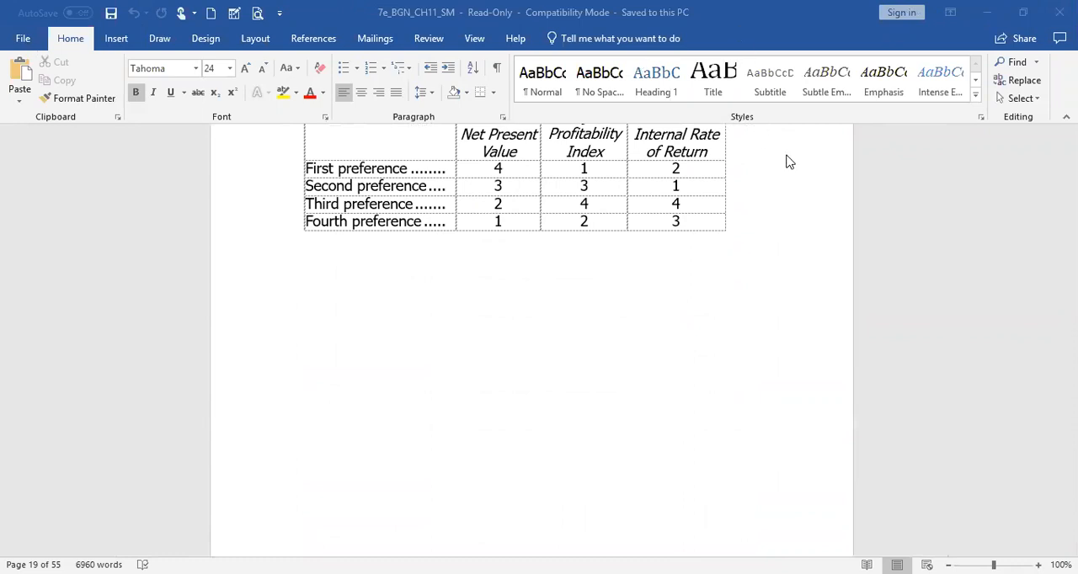